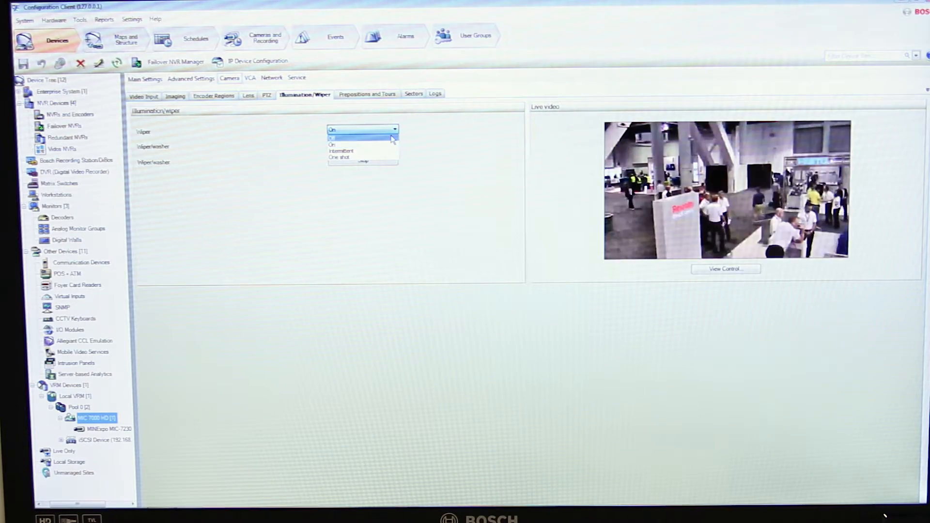
Review the MIC 7000 HD camera's VCA settings, then return to its general device settings
click(331, 136)
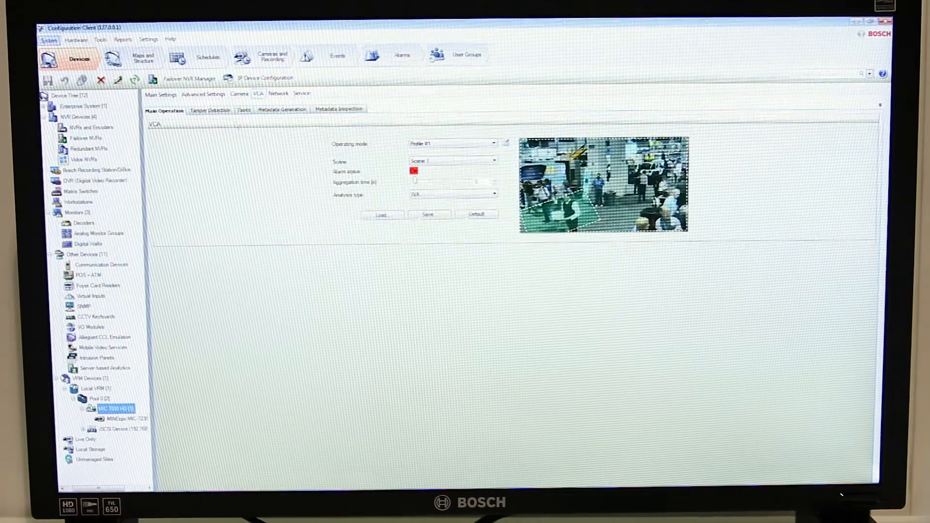
click(160, 94)
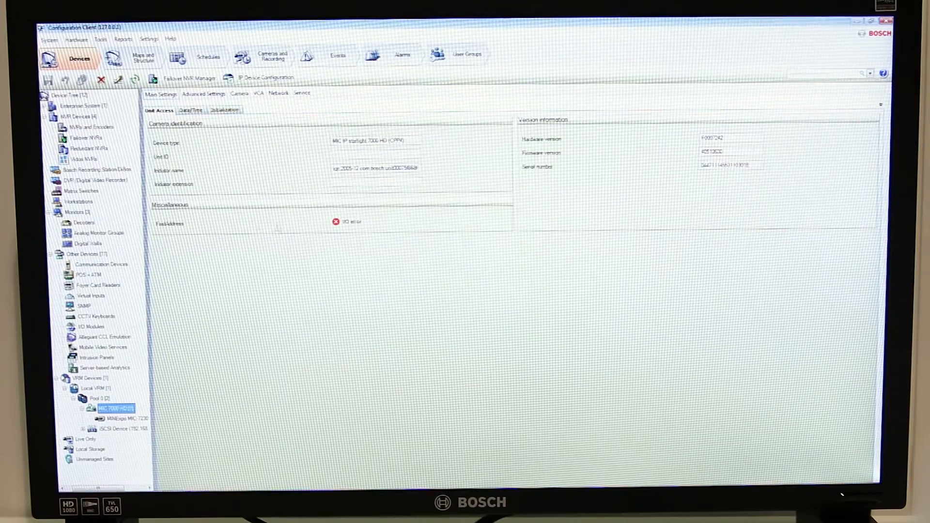
Reach the IVA wizard's Filter by Object Conditions page from the Initialization settings
click(225, 109)
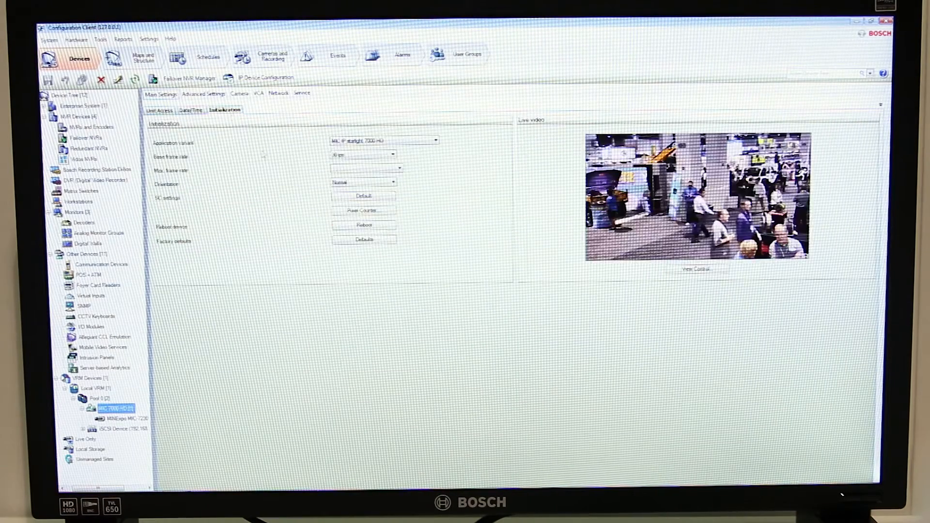
click(364, 224)
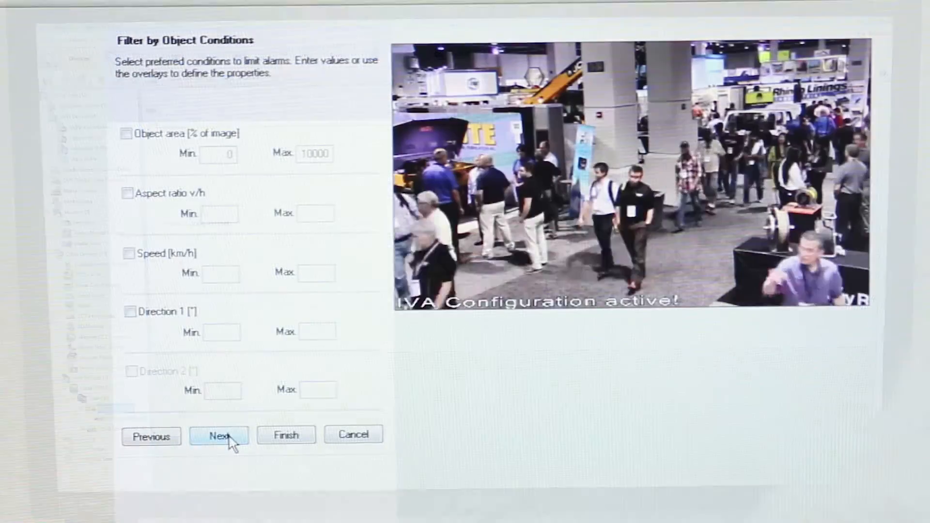
Finish the removed-object task without colour filters and complete the object-in-field tasks
click(219, 435)
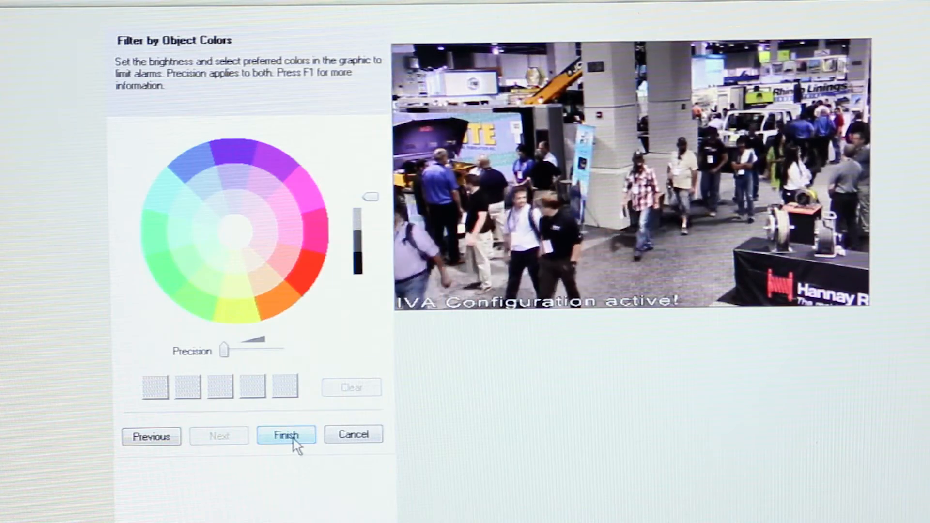
click(287, 434)
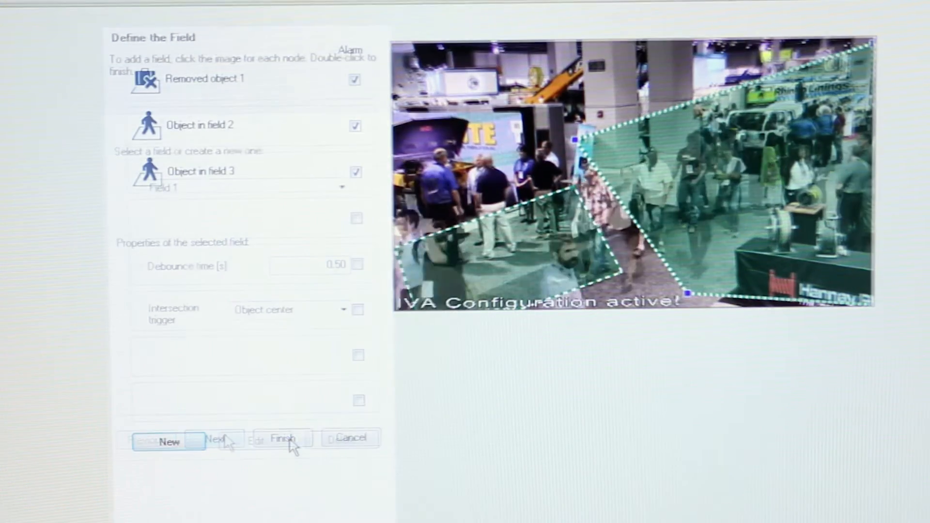
click(284, 439)
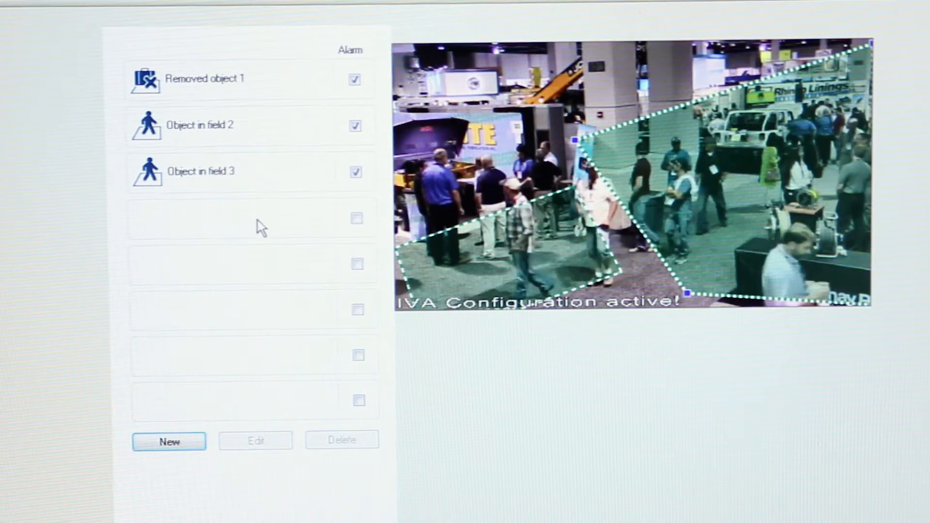